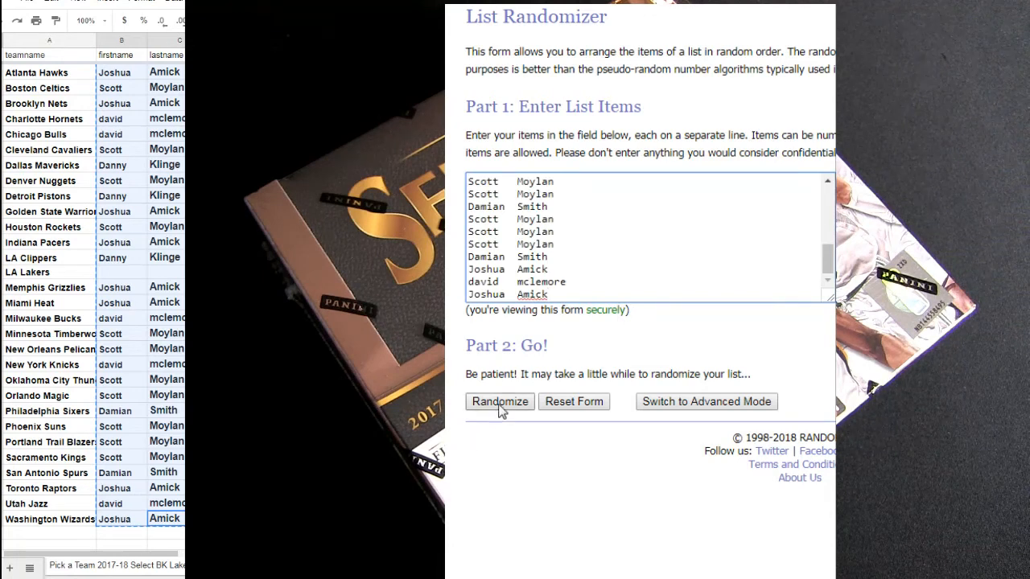
Step: Shuffle the 30-name participant list repeatedly until it has been randomized five times
left_click(498, 403)
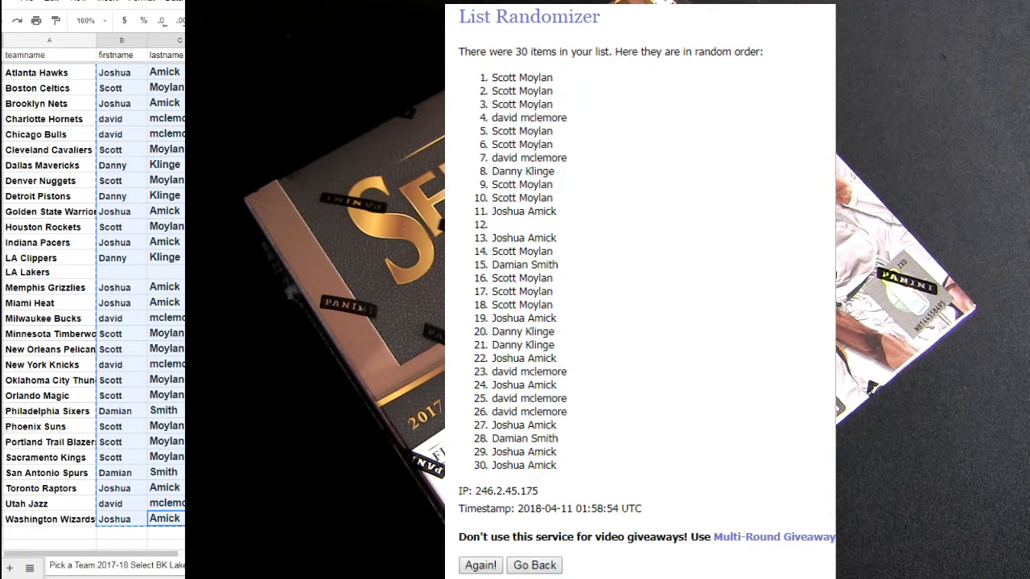
left_click(482, 565)
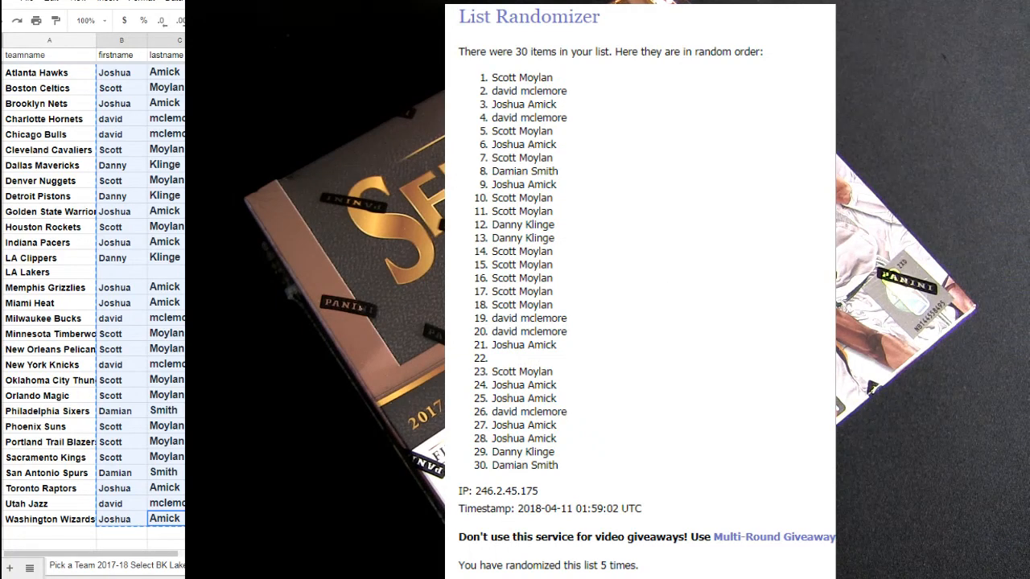
left_click(121, 225)
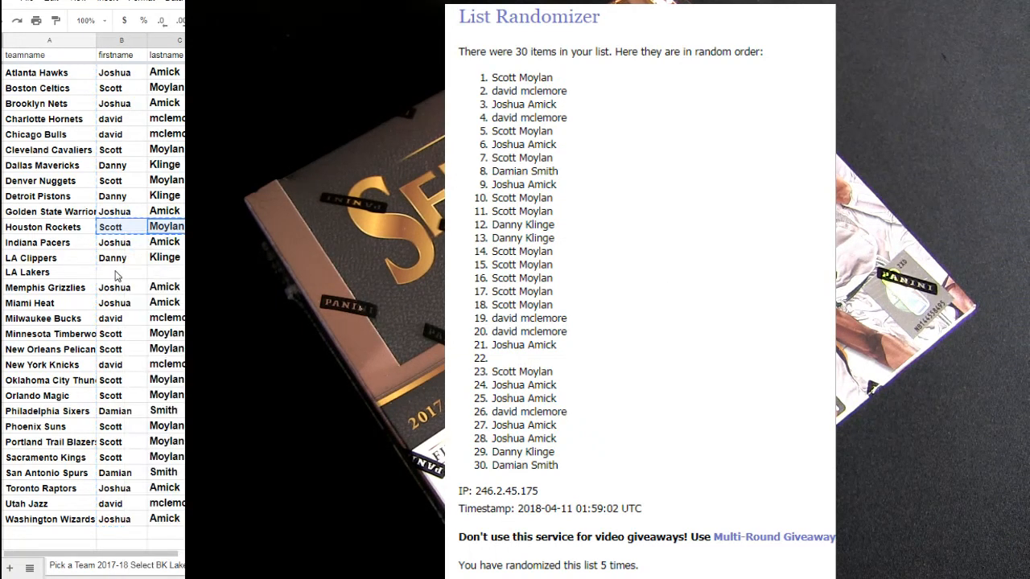
left_click(122, 351)
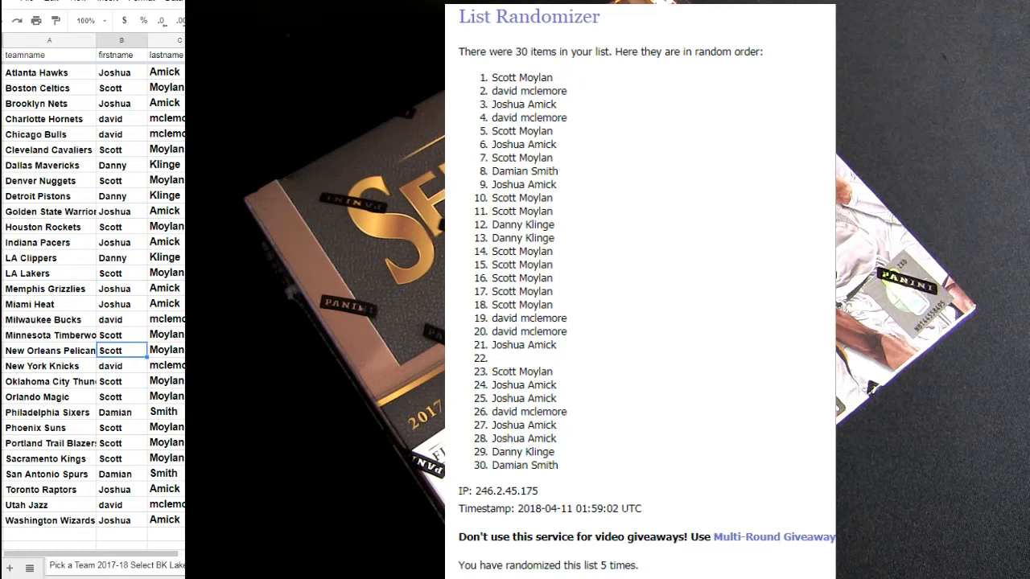